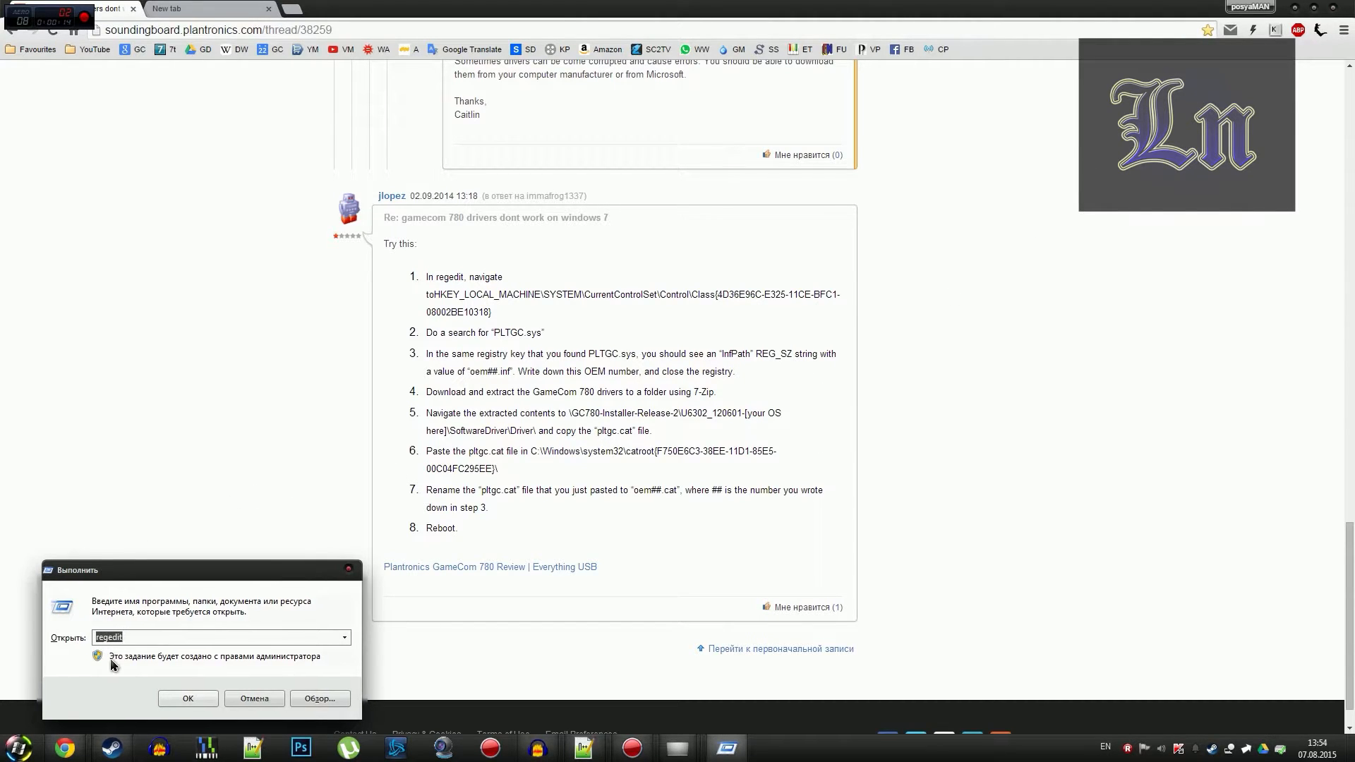
Launch Registry Editor from the Run dialog
key(win+r)
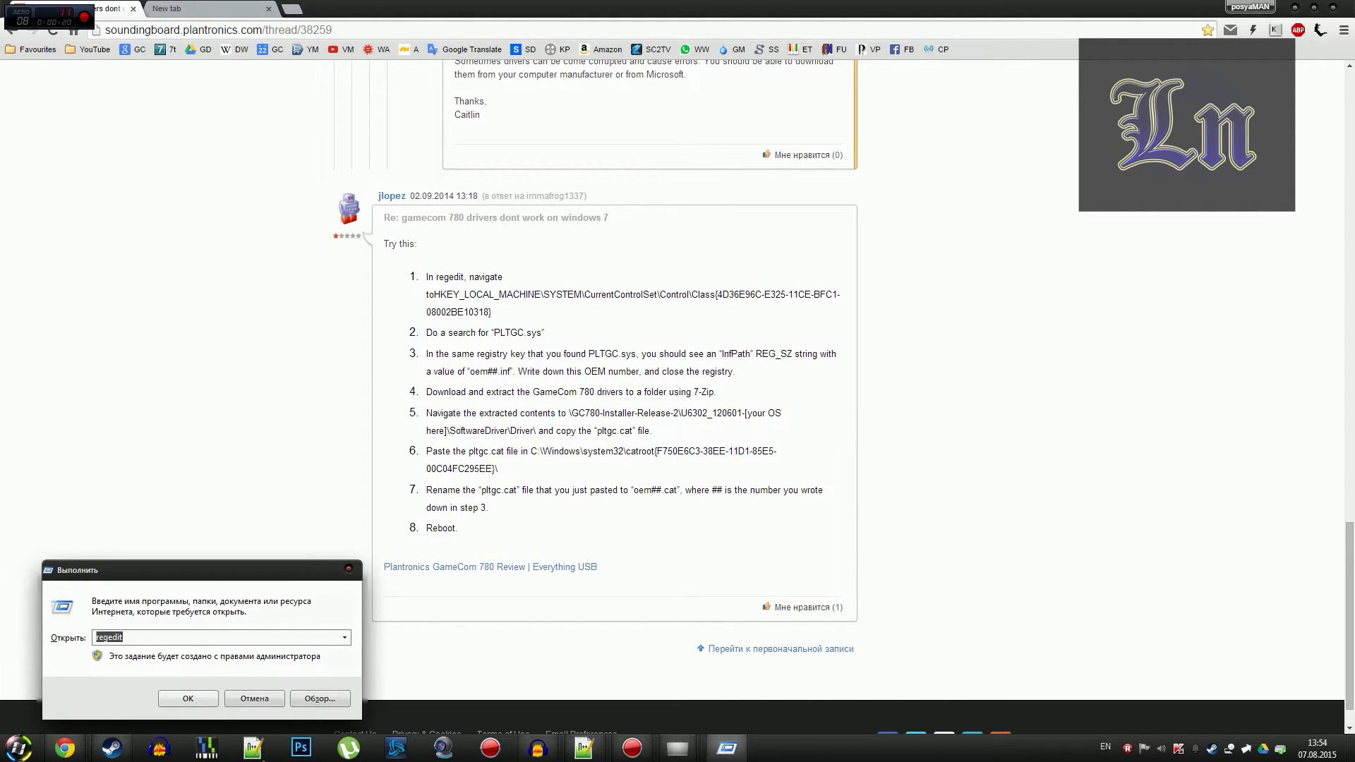
click(188, 699)
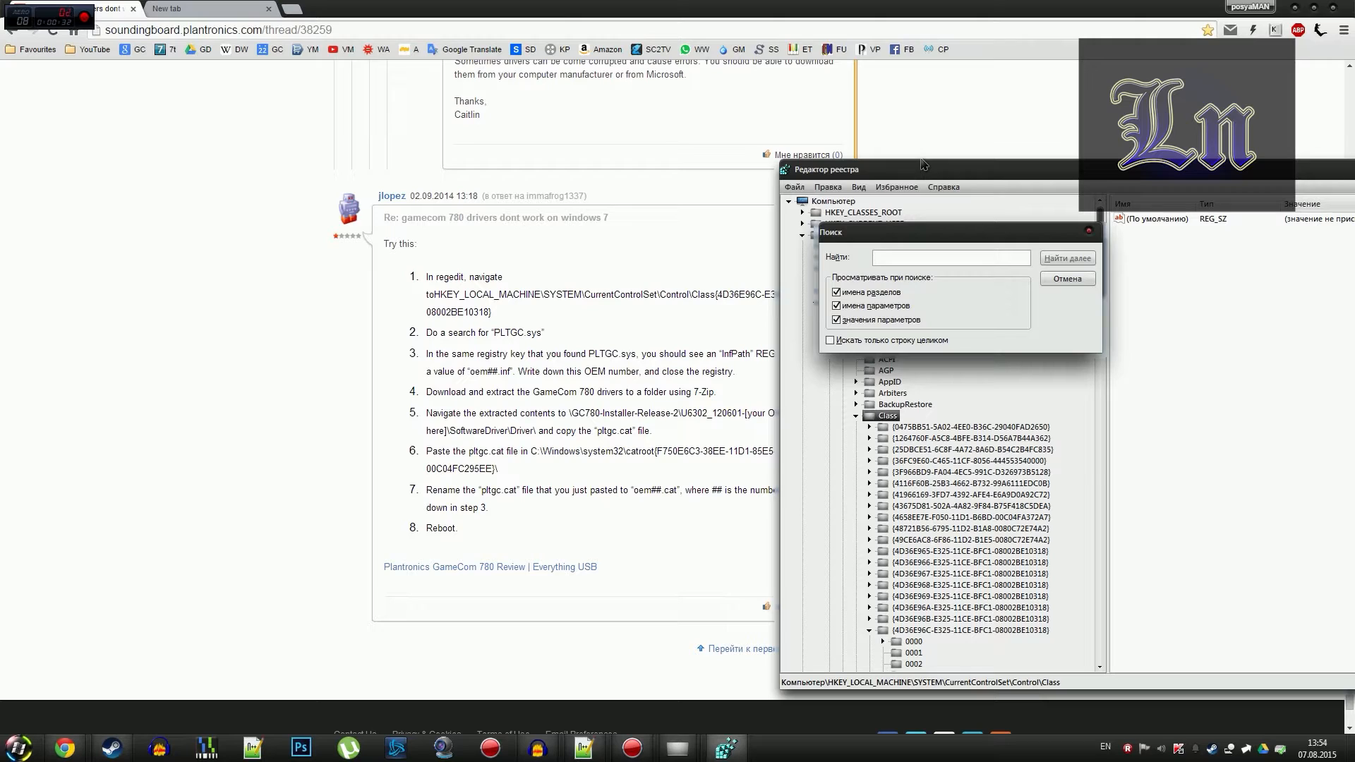
Search the Class key for PLTGC to land on the GameCom driver subkey 0014
text(PLT)
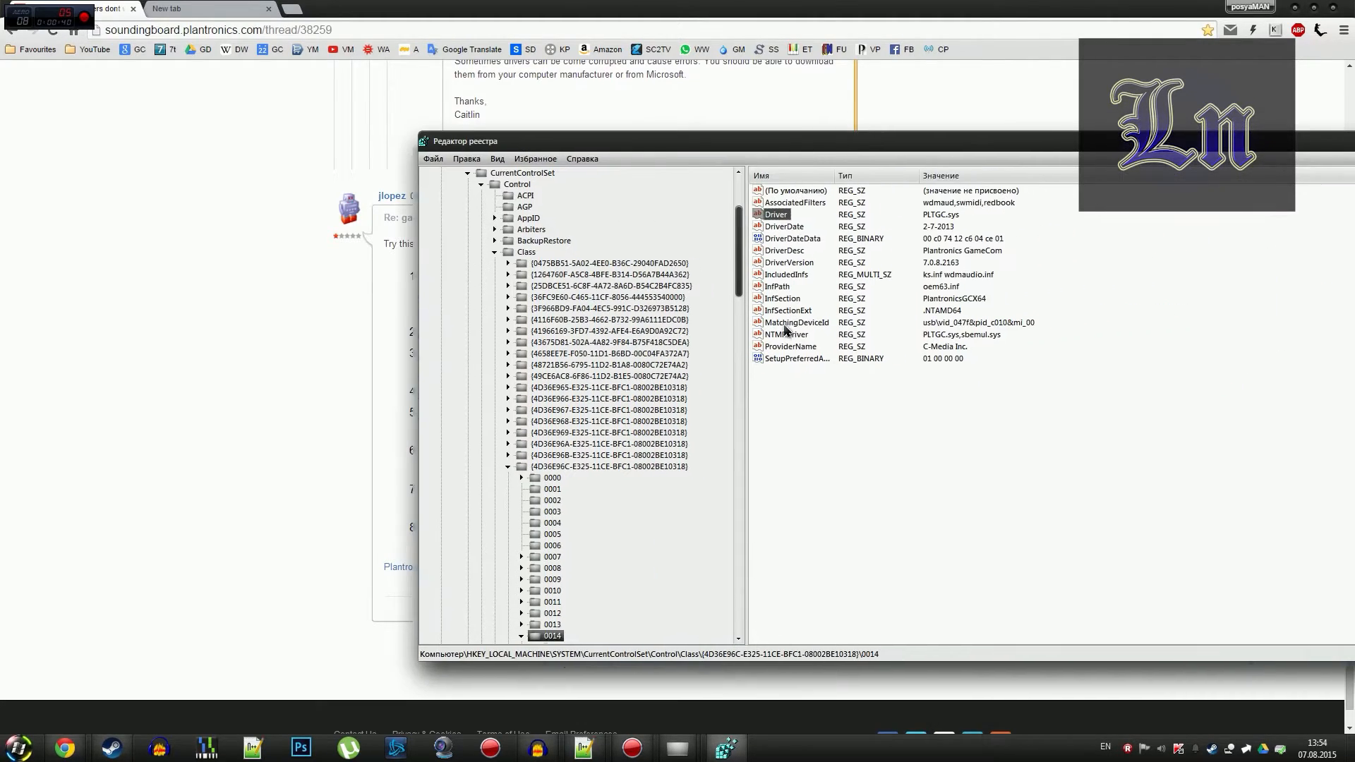
Select the InfPath entry holding oem63.inf as the needed OEM number
click(776, 286)
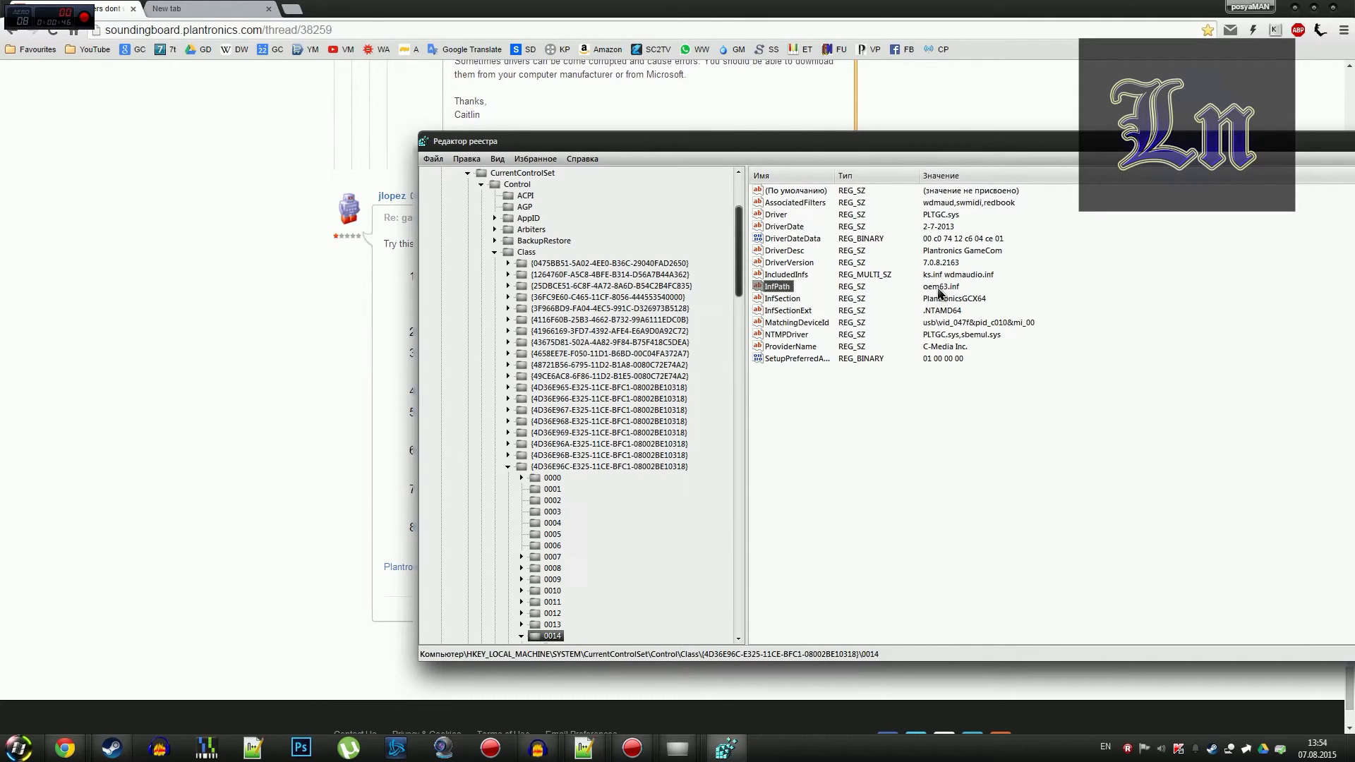
mouse_move(941, 297)
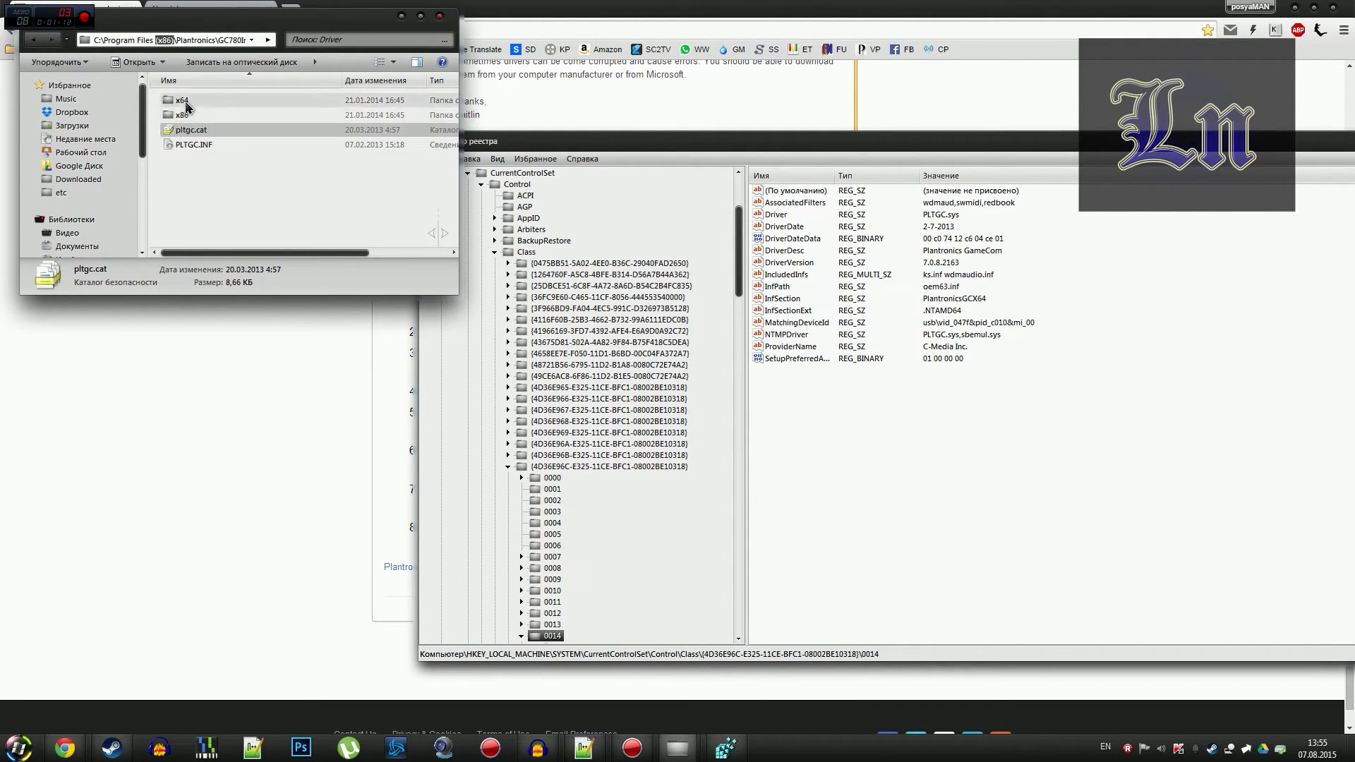
Go back up to the GC780Installer folder via the address breadcrumb
click(419, 15)
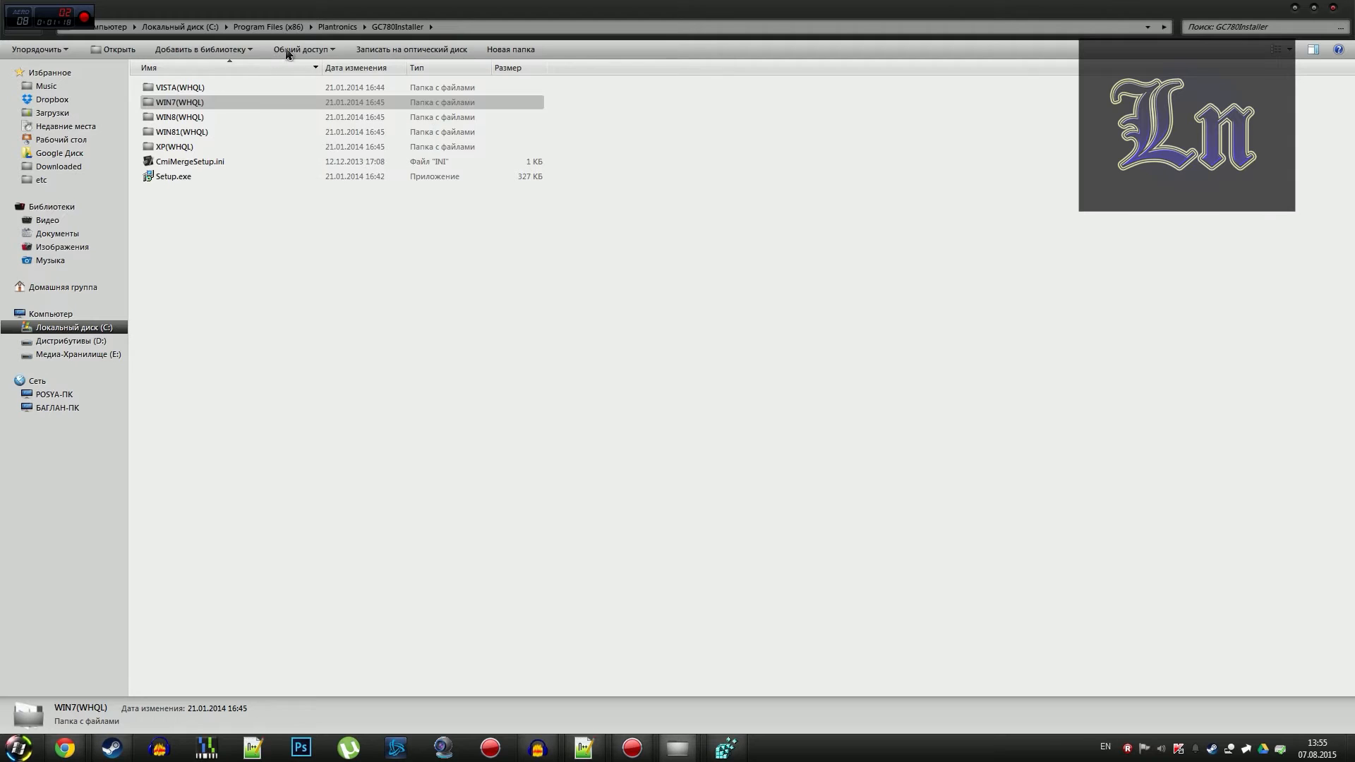
Navigate into WIN7(WHQL)\SoftwareDriver\Driver and select pltgc.cat
double_click(179, 102)
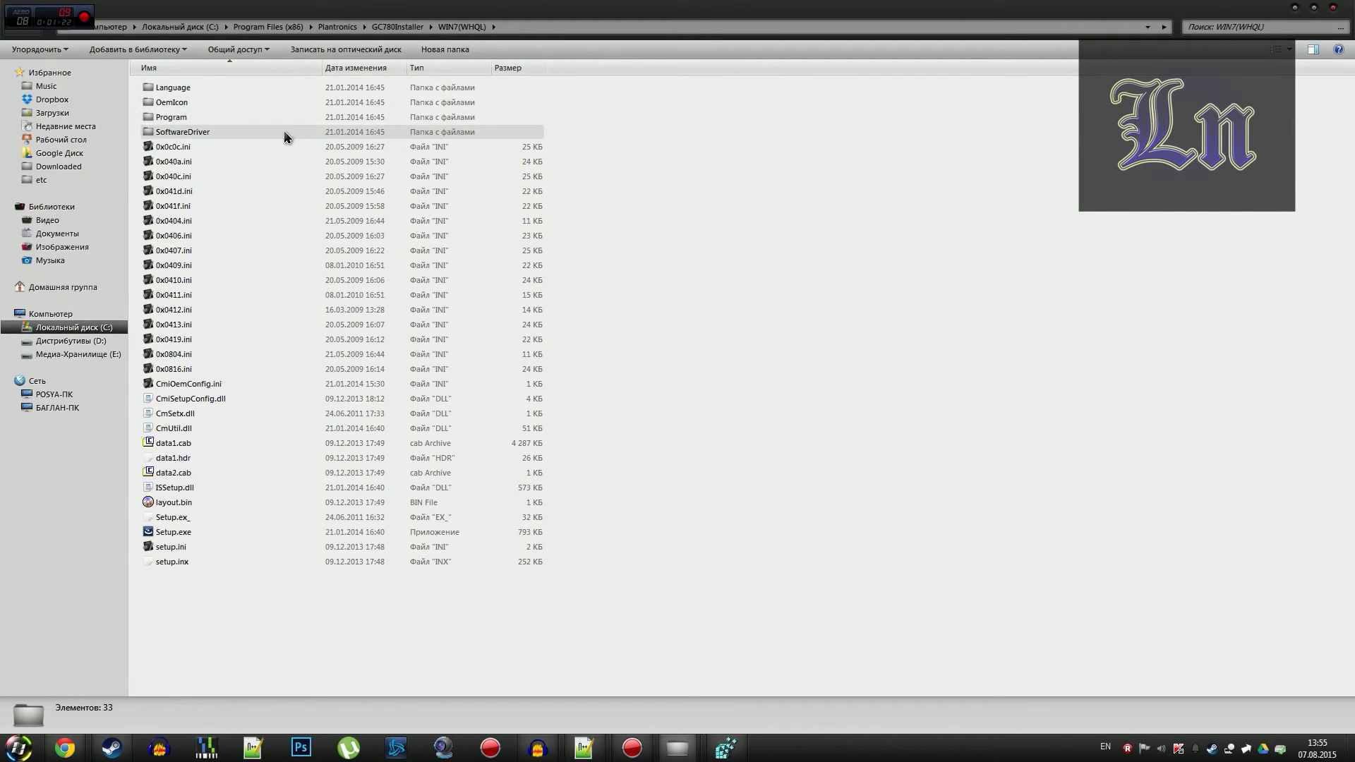
double_click(182, 131)
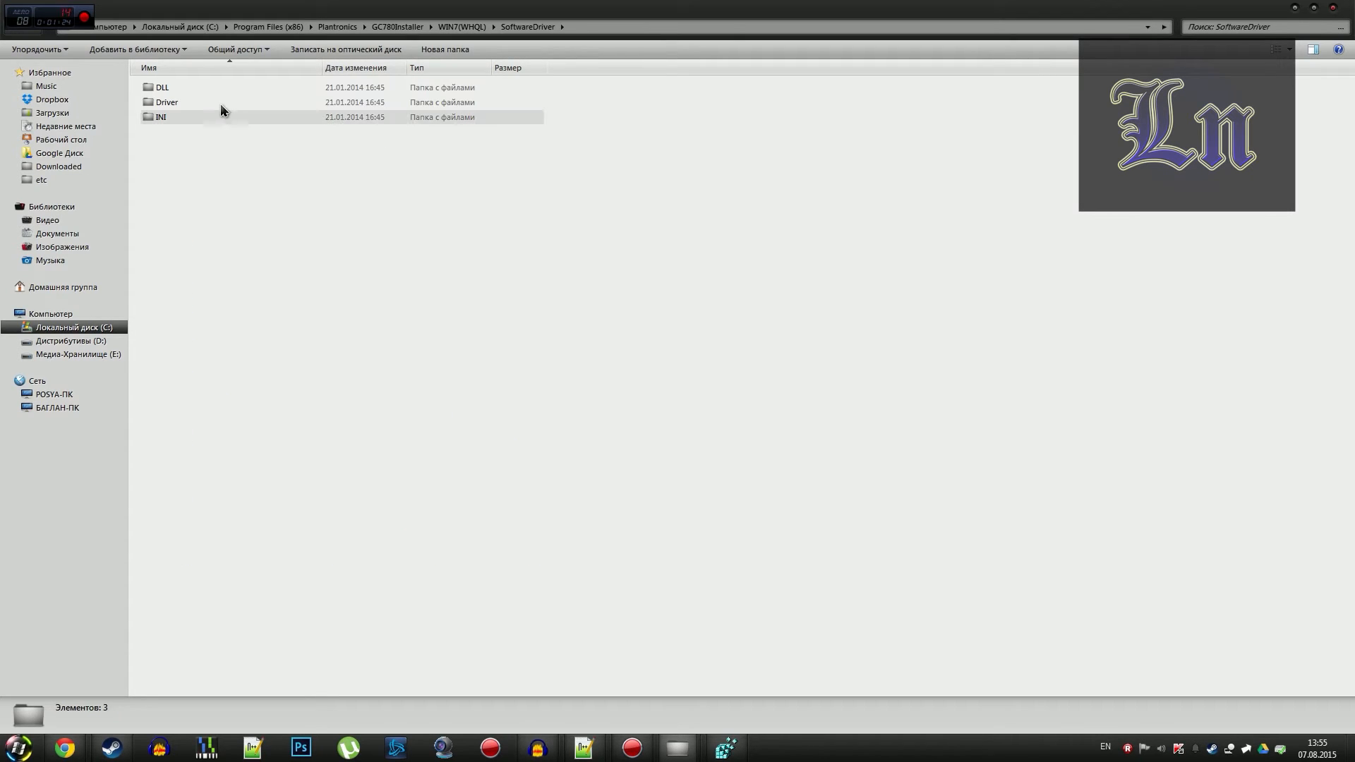
double_click(167, 102)
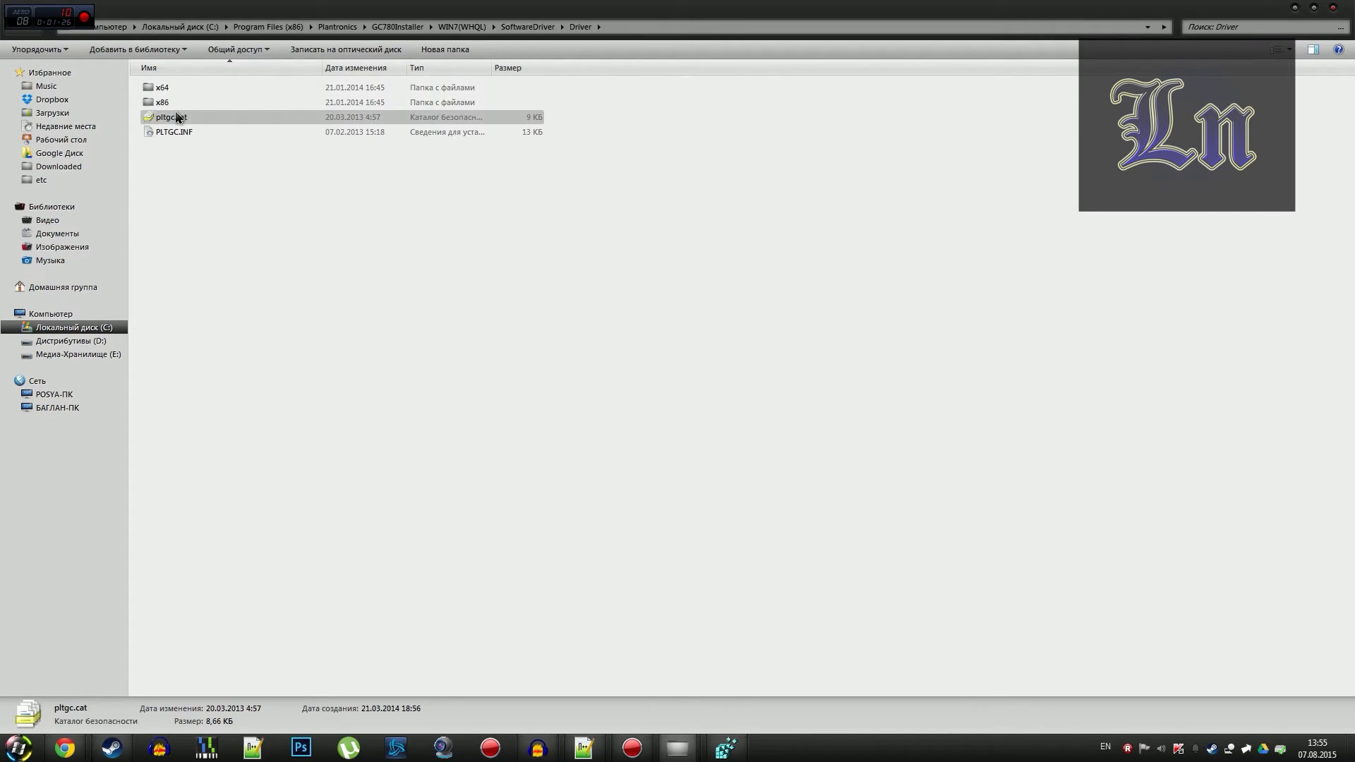
click(171, 117)
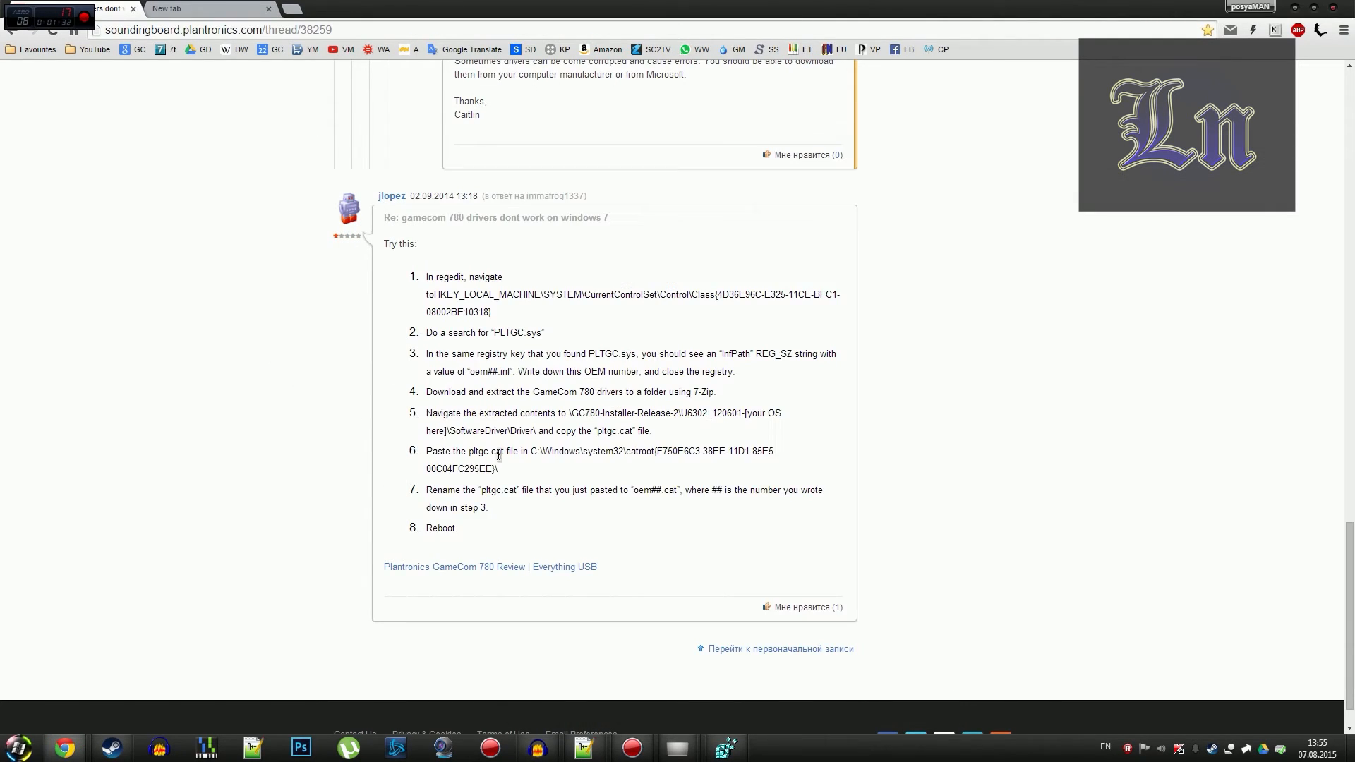
Select the full C:\Windows\system32\catroot{...} path in step 6 of the forum reply
drag(532, 450, 631, 450)
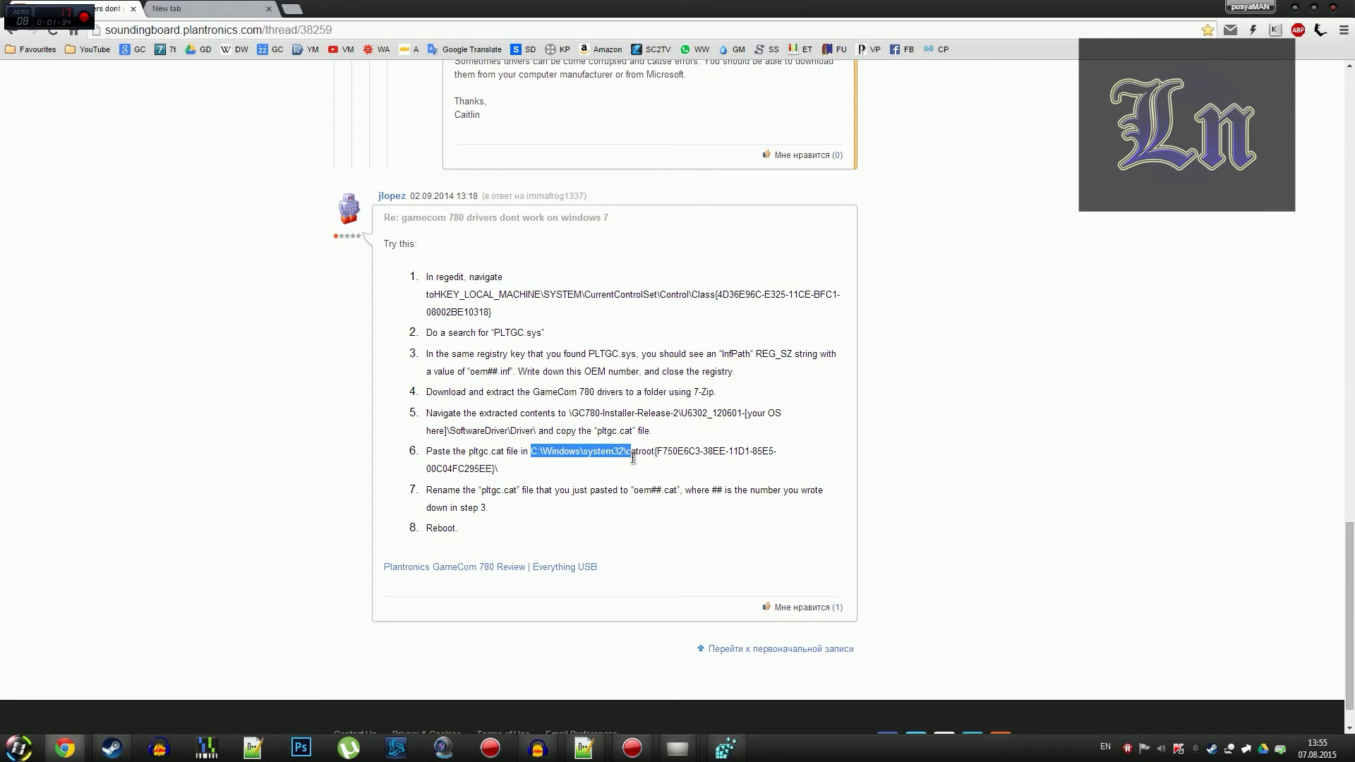
drag(631, 456, 497, 469)
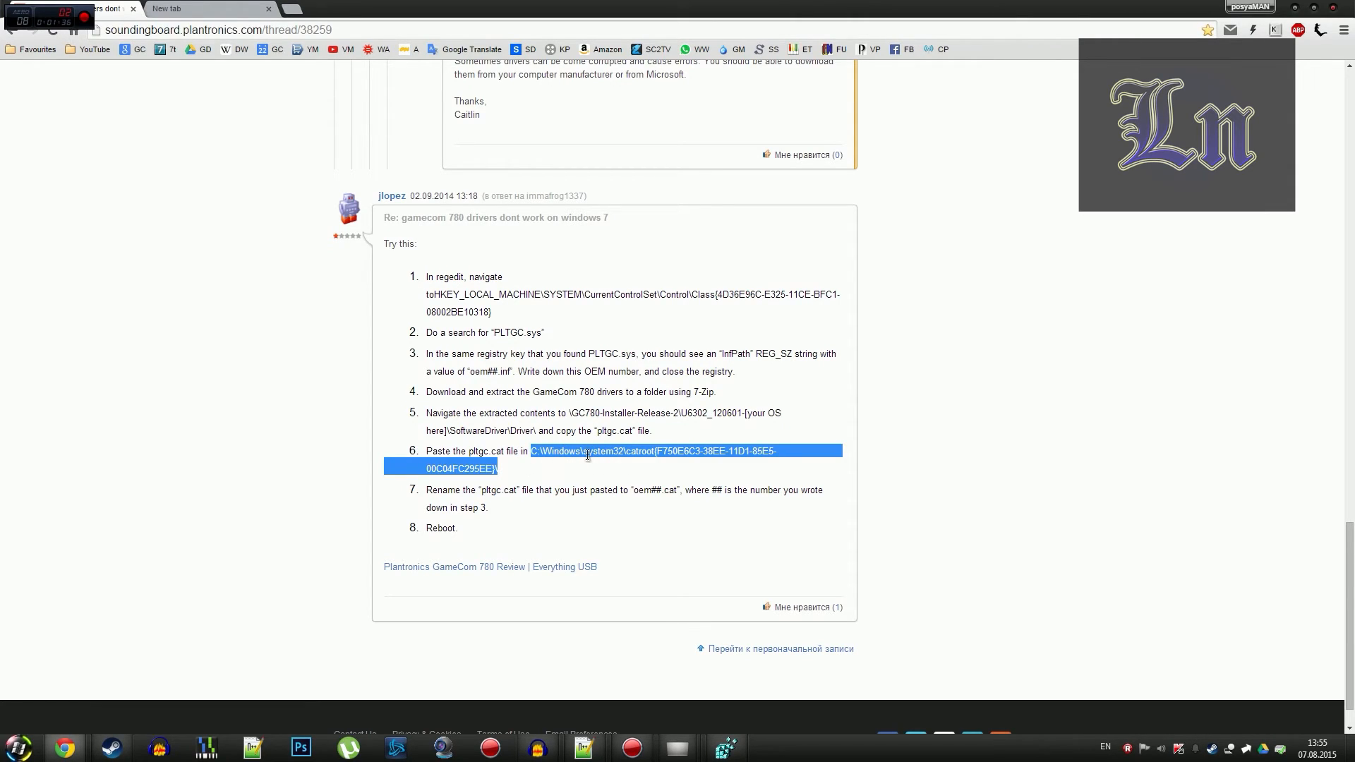